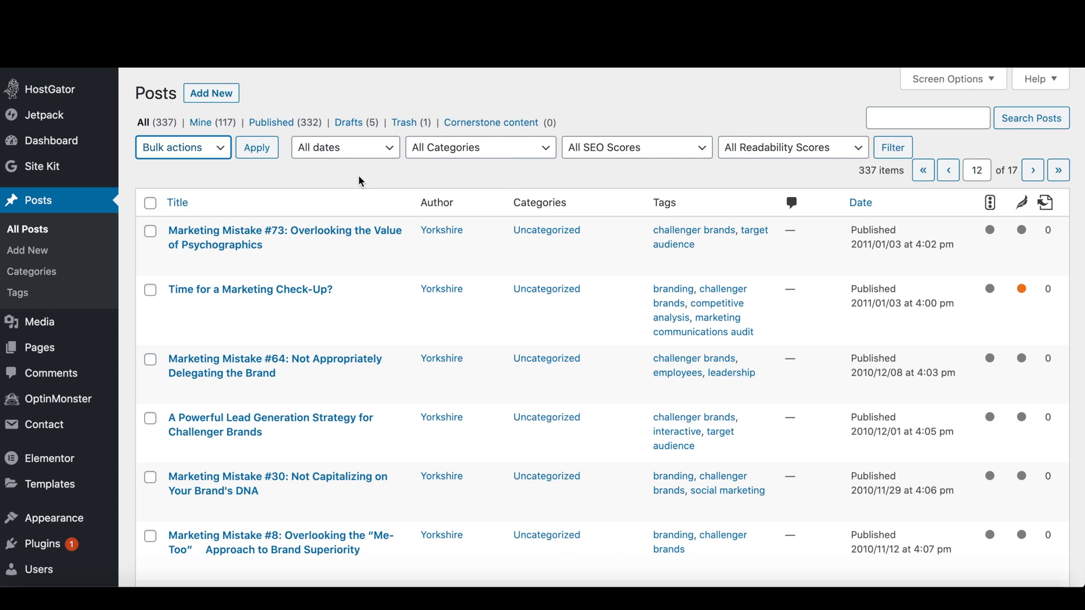
{"action": "mouse_move", "coordinate": [504, 203]}
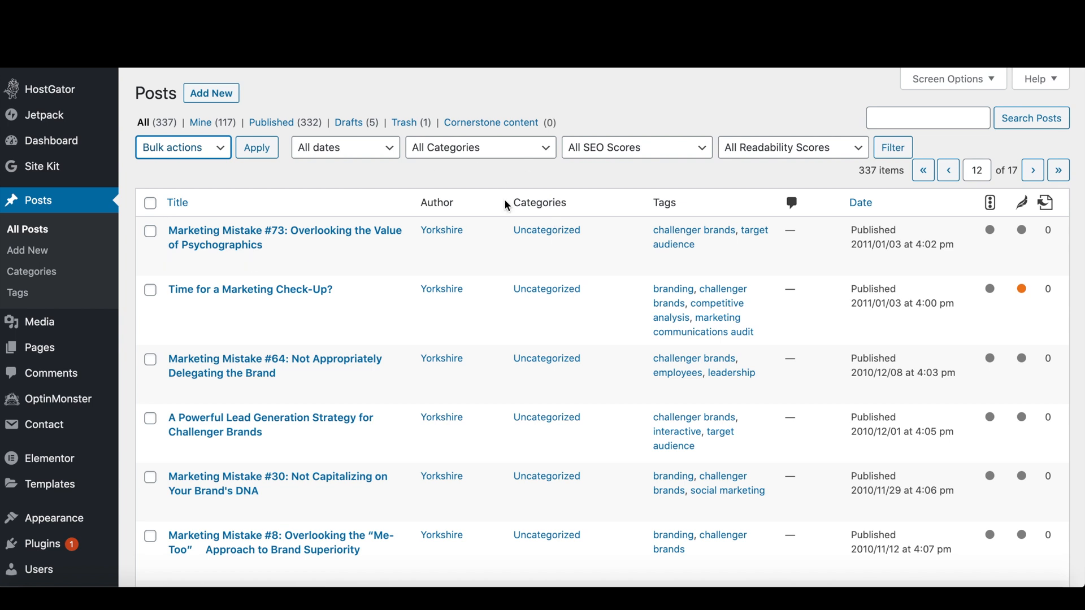
{"action": "mouse_move", "coordinate": [270, 425]}
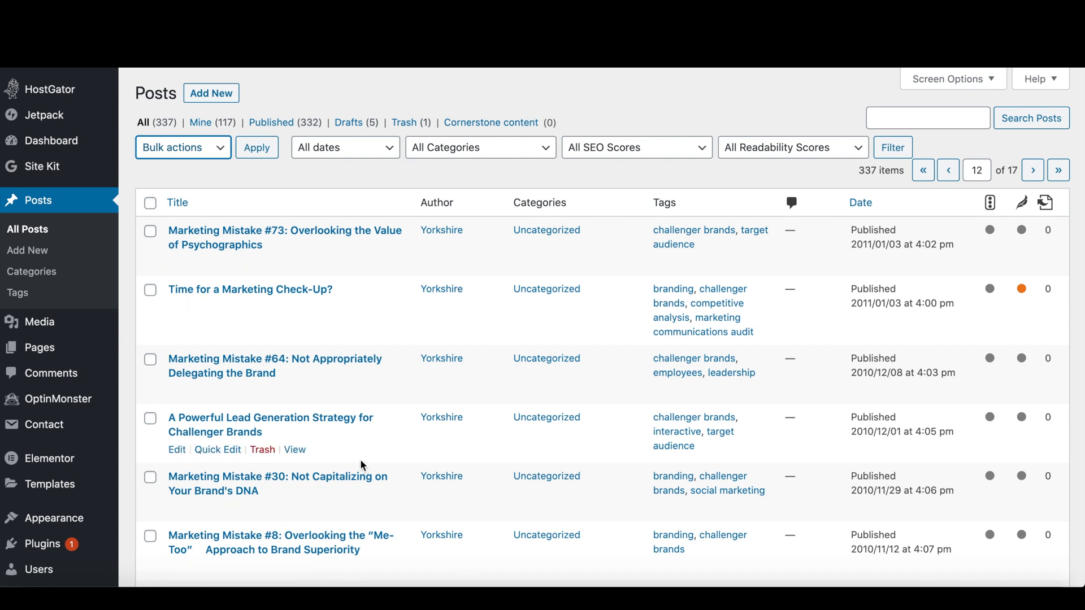
{"action": "mouse_move", "coordinate": [417, 326]}
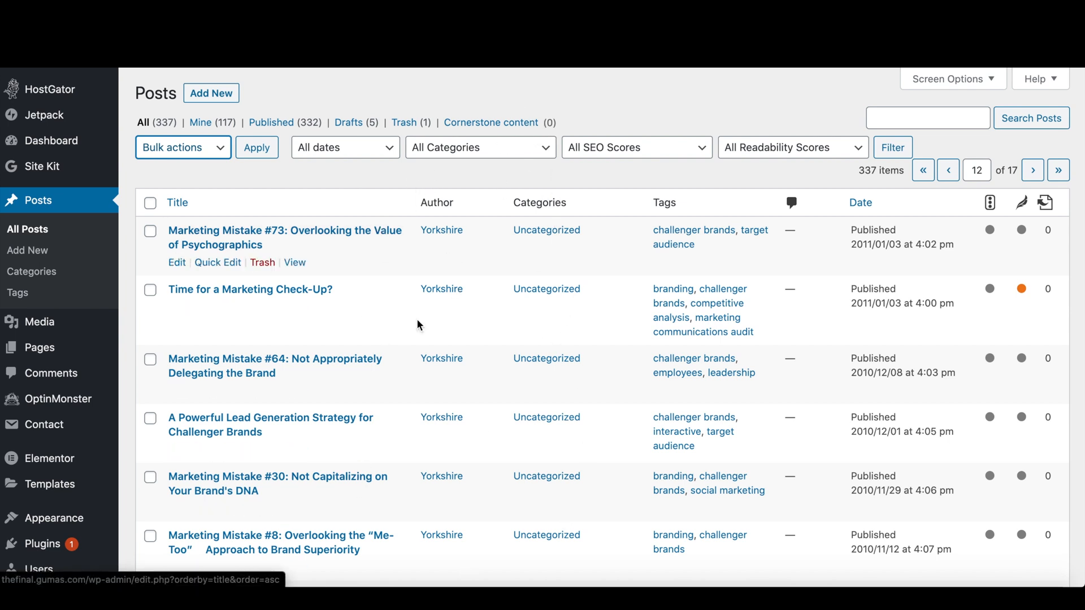
- Select all posts on page 12 and apply the Edit bulk action to open Bulk Edit
{"action": "scroll", "scroll_direction": "down", "scroll_amount": 3}
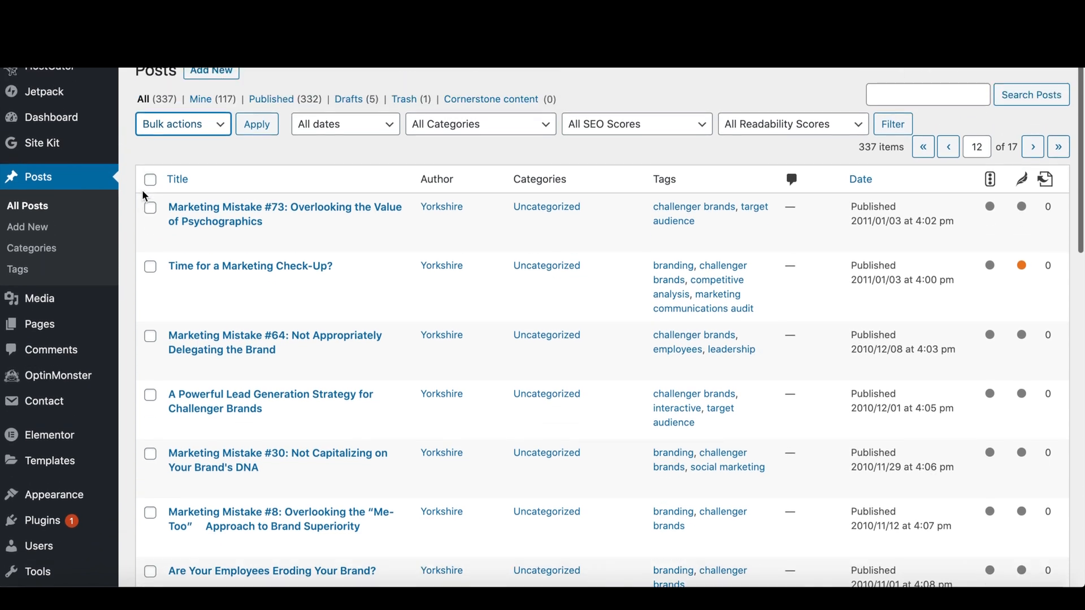
{"action": "scroll", "scroll_direction": "up", "scroll_amount": 3}
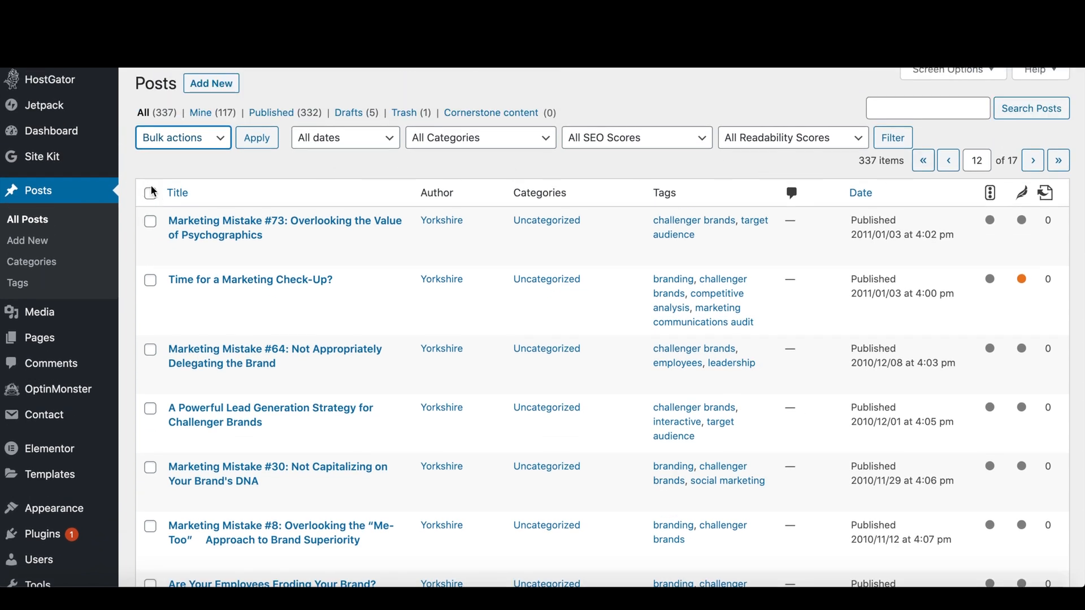
{"action": "left_click", "coordinate": [150, 192]}
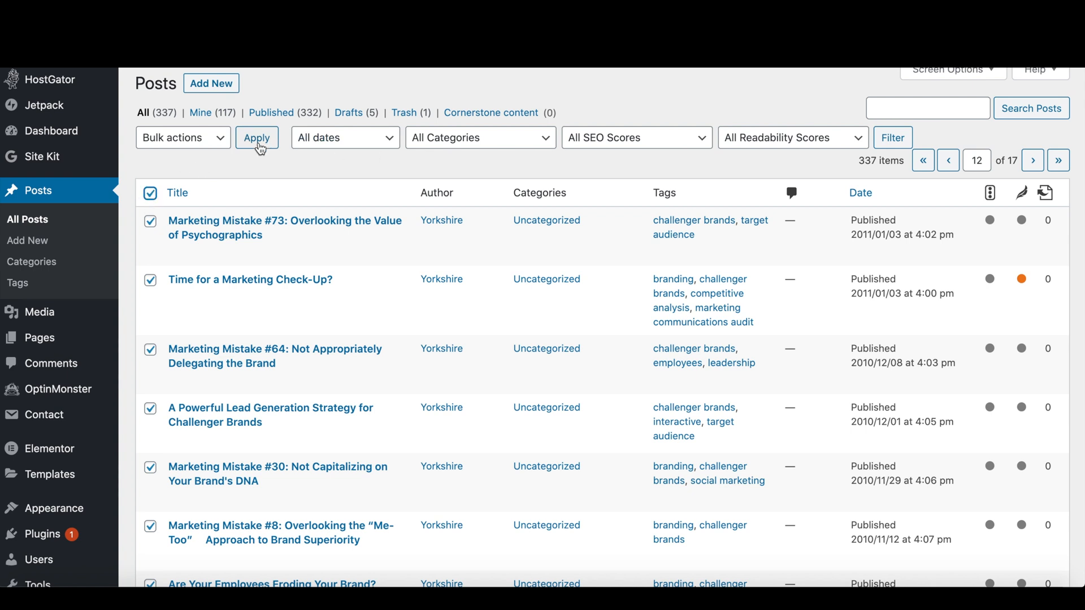
{"action": "left_click", "coordinate": [183, 137]}
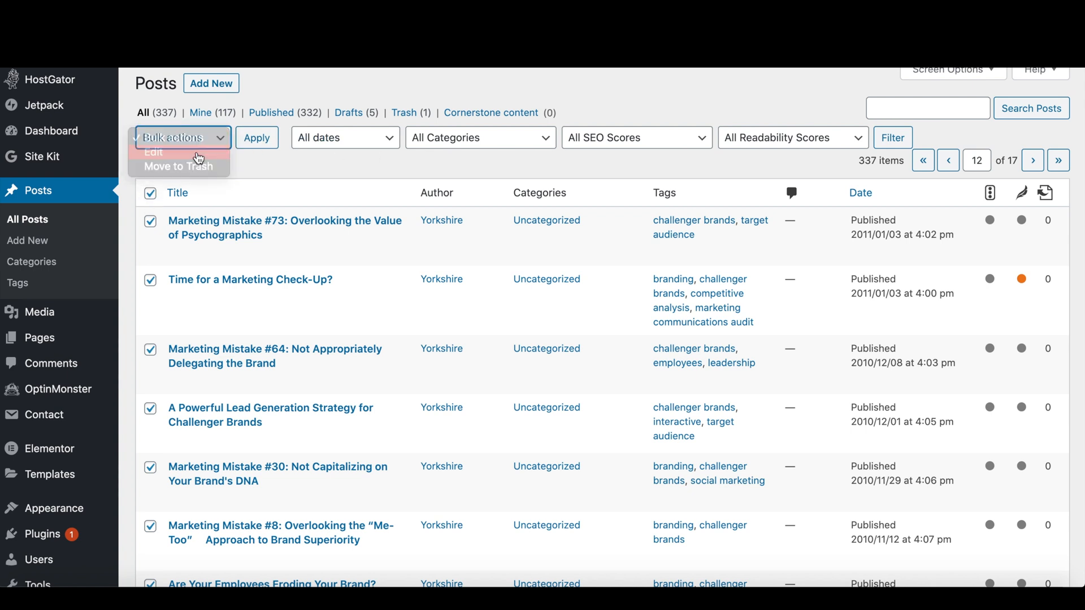
{"action": "left_click", "coordinate": [153, 152]}
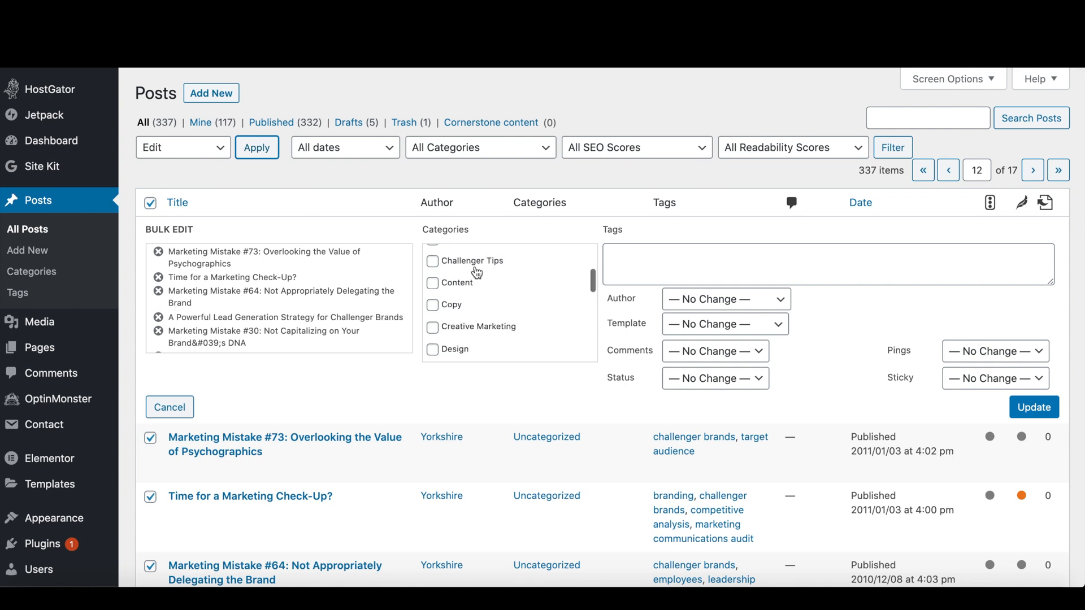
{"action": "left_click", "coordinate": [432, 261]}
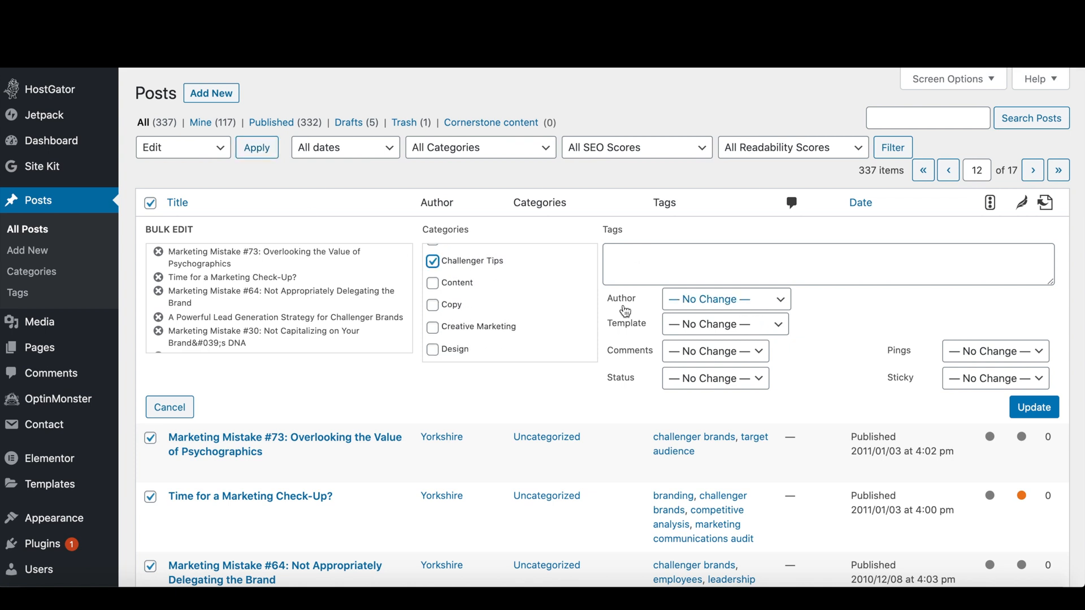
{"action": "left_click", "coordinate": [724, 299]}
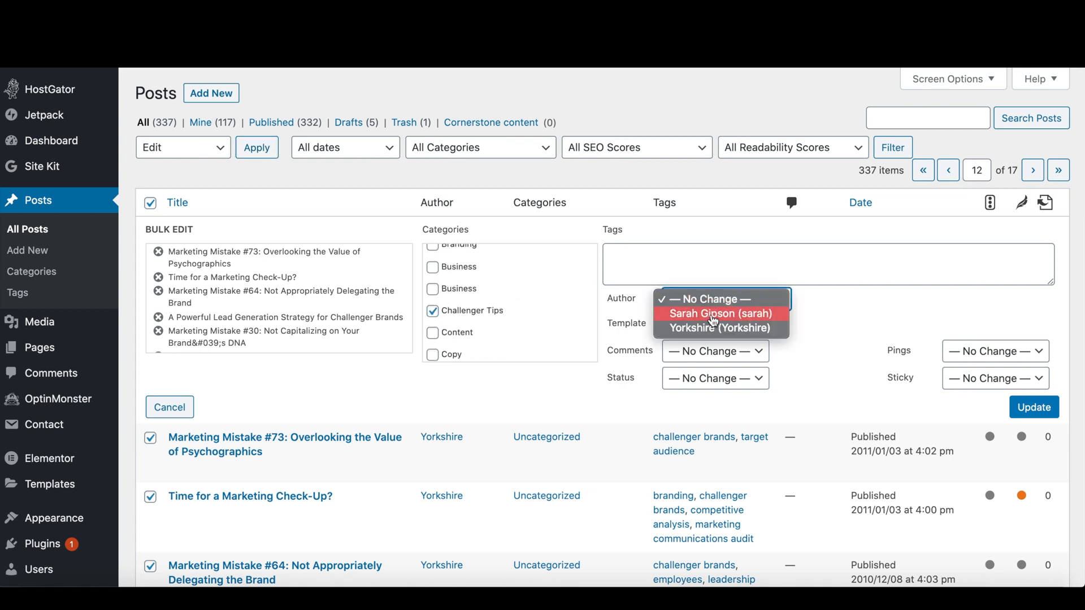
{"action": "left_click", "coordinate": [719, 314]}
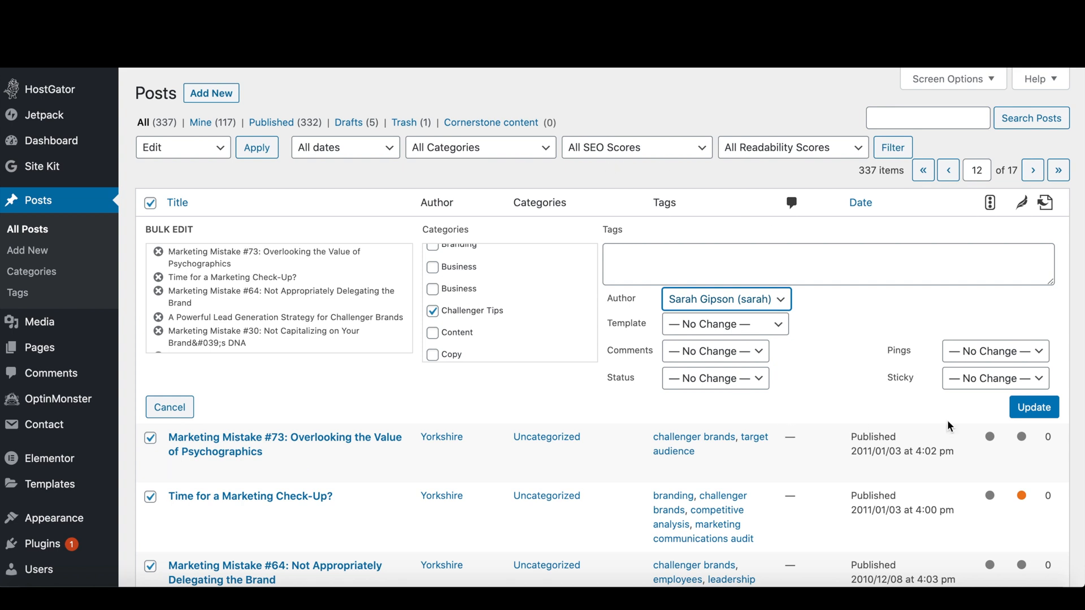
{"action": "left_click", "coordinate": [1034, 407]}
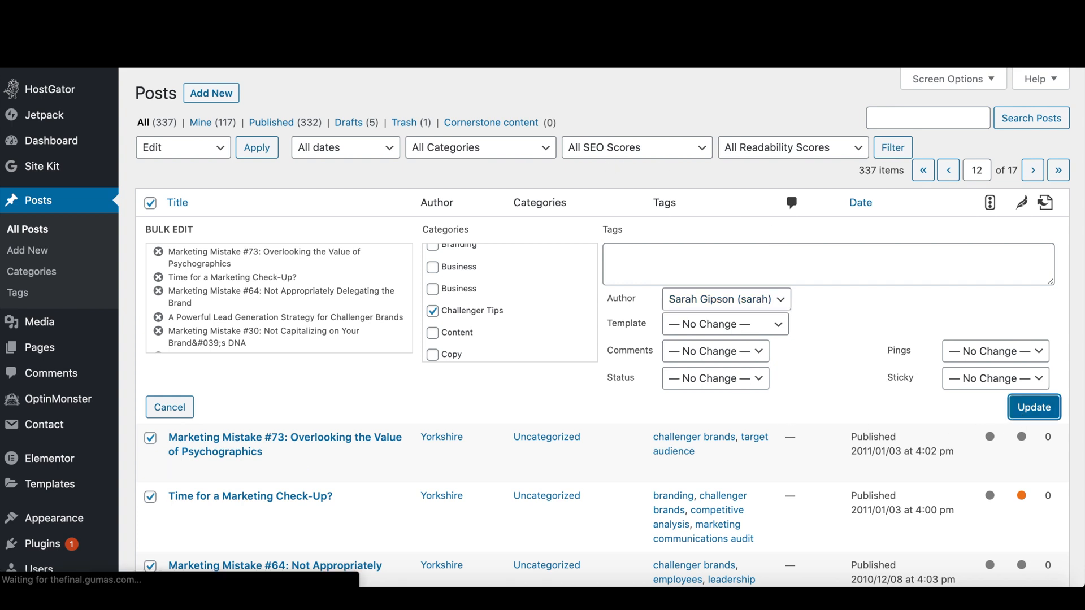
{"action": "mouse_move", "coordinate": [631, 84]}
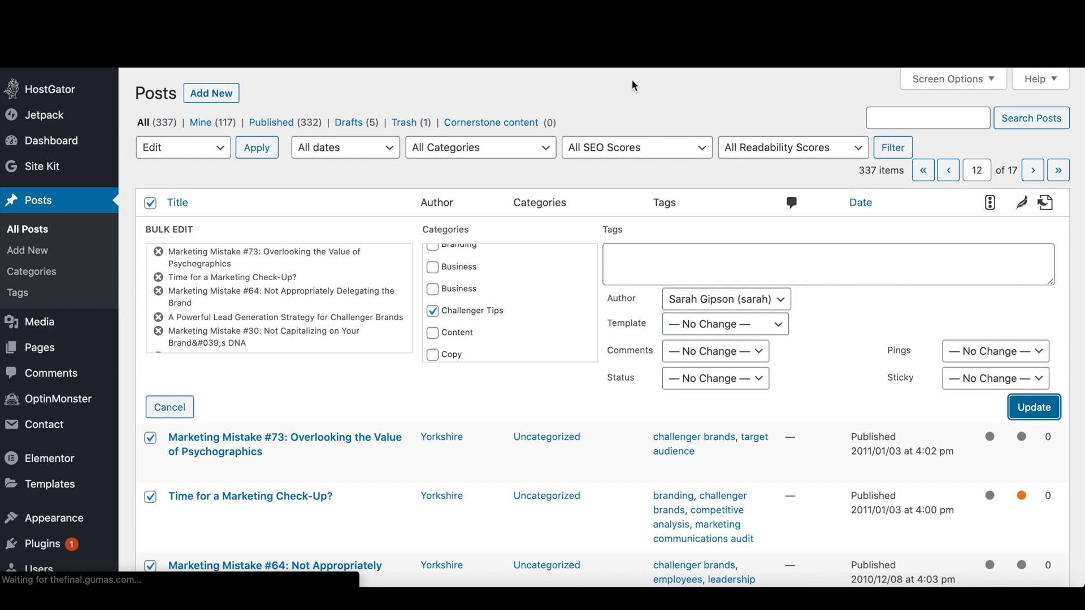
- Review the 20 updated page-12 posts, then advance to page 13
{"action": "left_click", "coordinate": [1034, 407]}
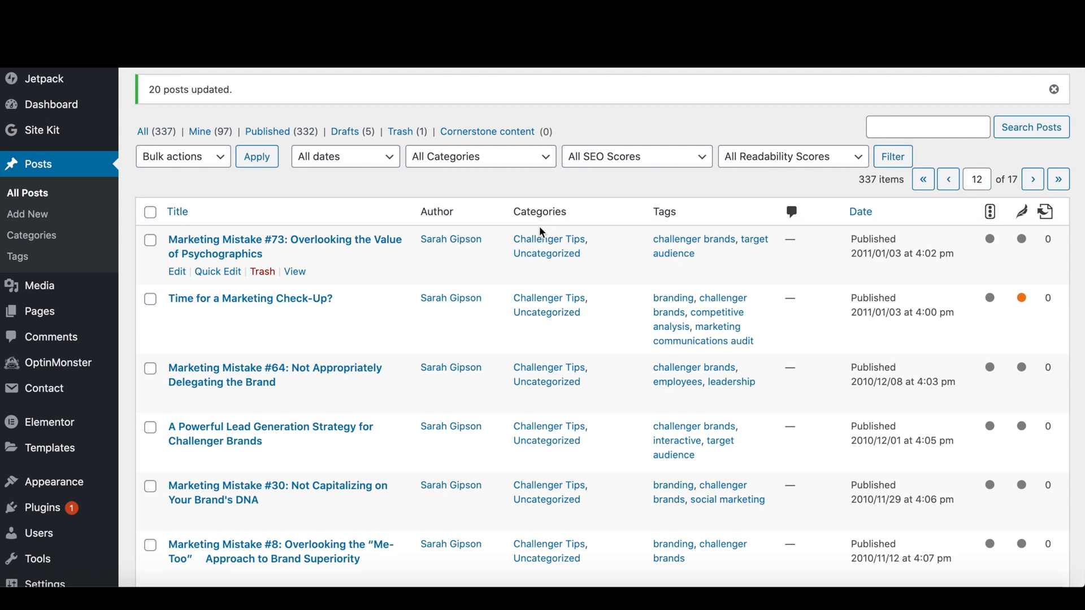
{"action": "scroll", "scroll_direction": "down", "scroll_amount": 3}
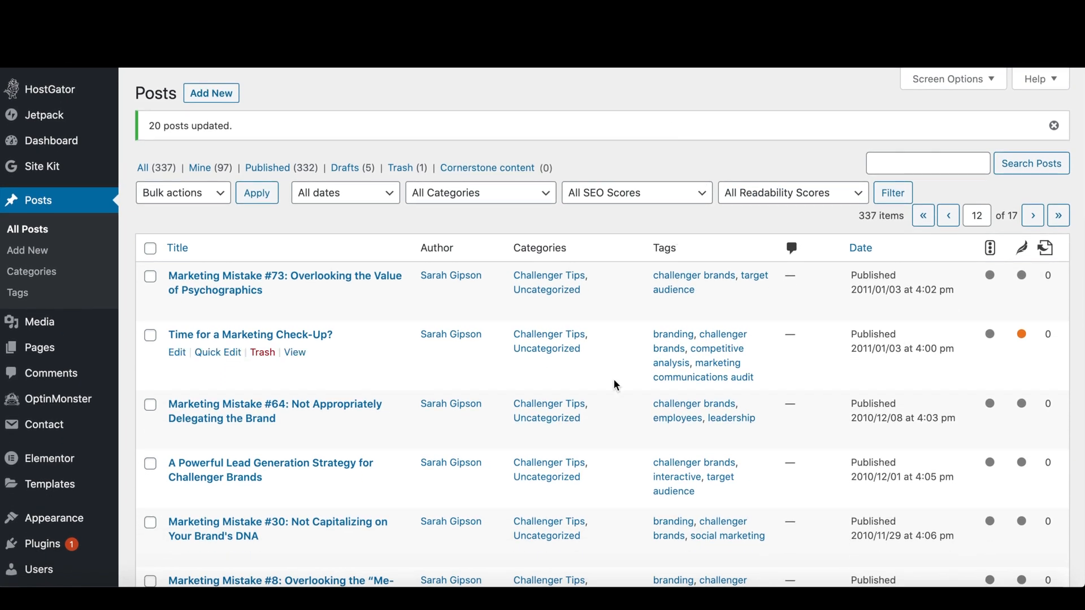
{"action": "mouse_move", "coordinate": [567, 144]}
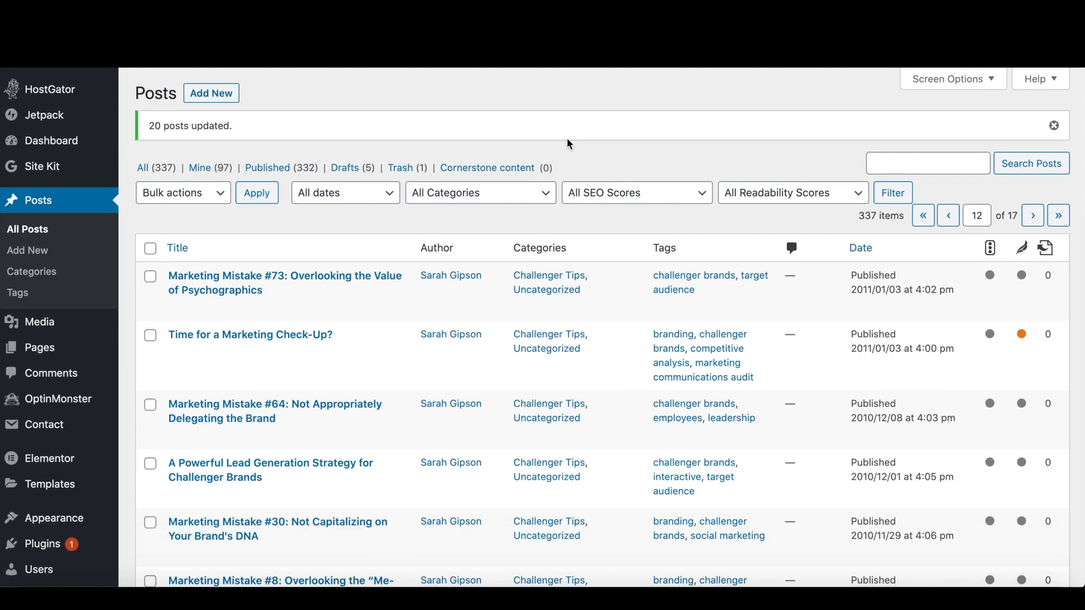
{"action": "mouse_move", "coordinate": [1067, 237]}
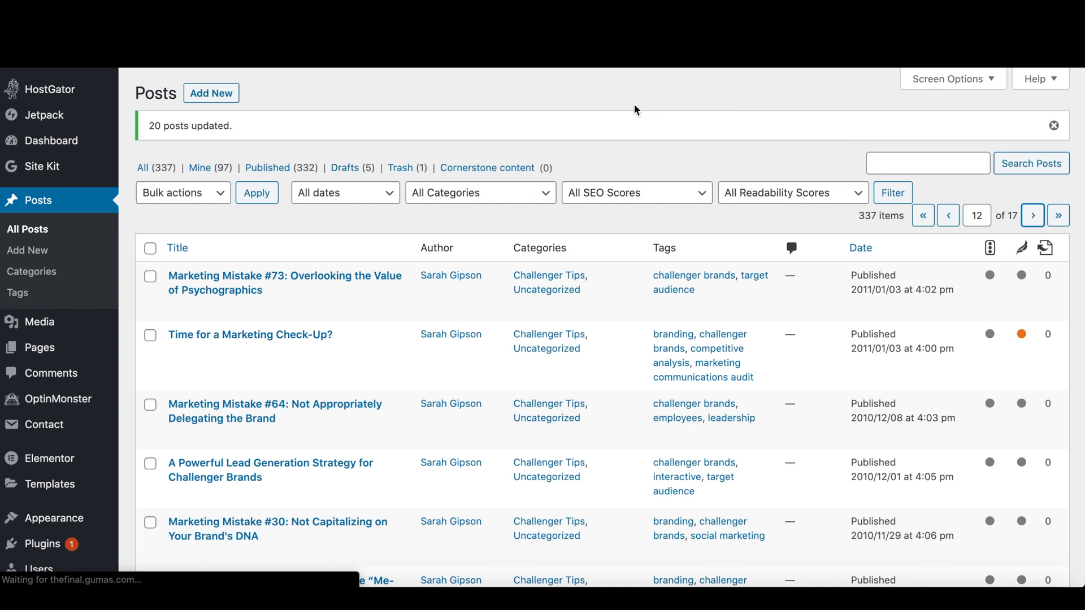
{"action": "left_click", "coordinate": [1033, 215]}
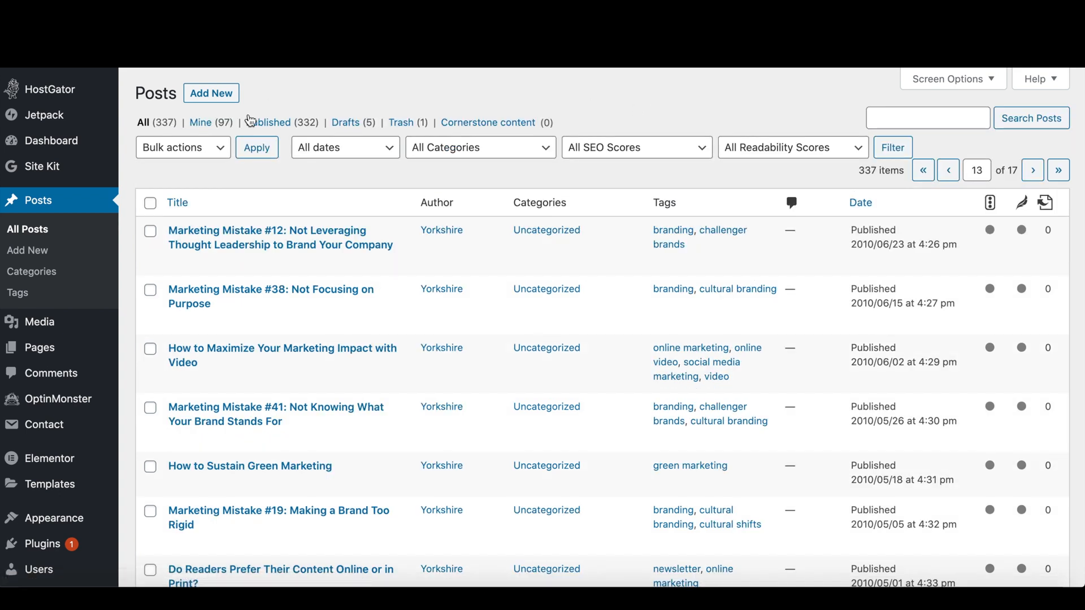
- Select all page-13 posts, apply the Edit bulk action, and tick Challenger Tips
{"action": "left_click", "coordinate": [150, 203]}
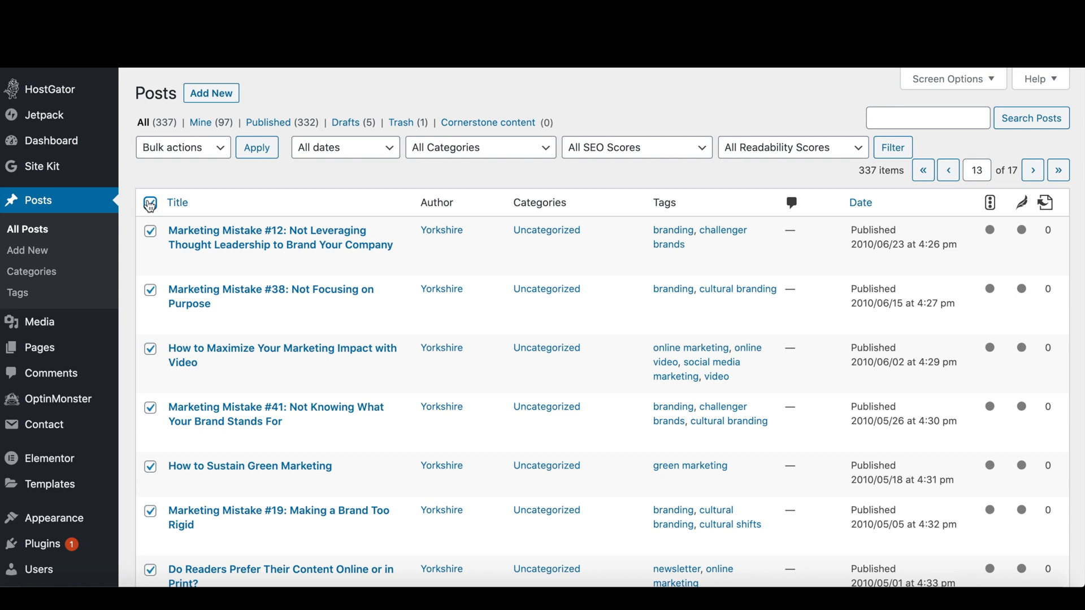
{"action": "left_click", "coordinate": [183, 148]}
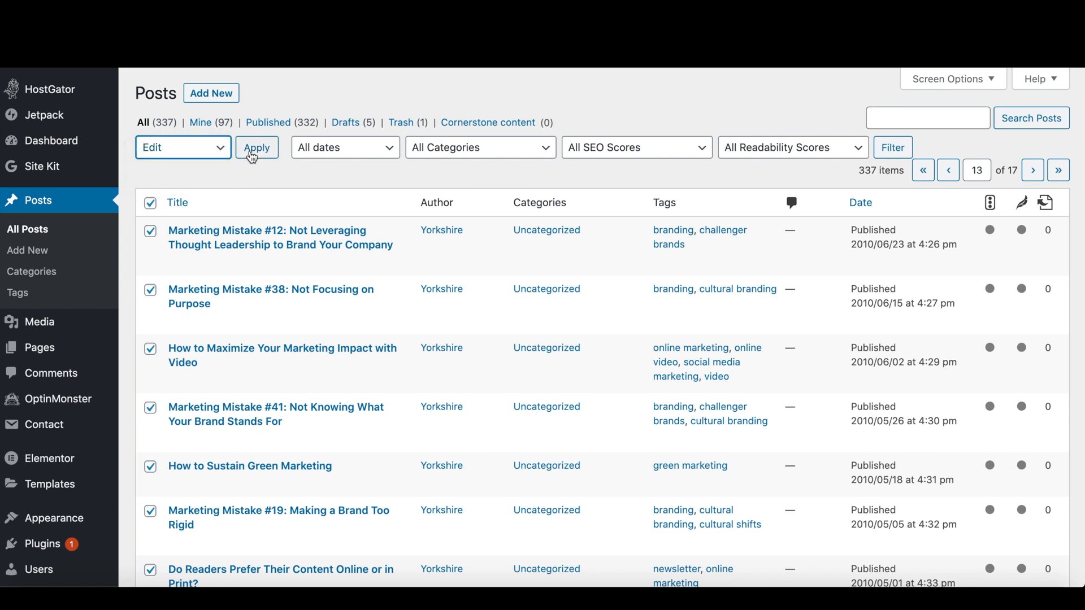
{"action": "left_click", "coordinate": [256, 147]}
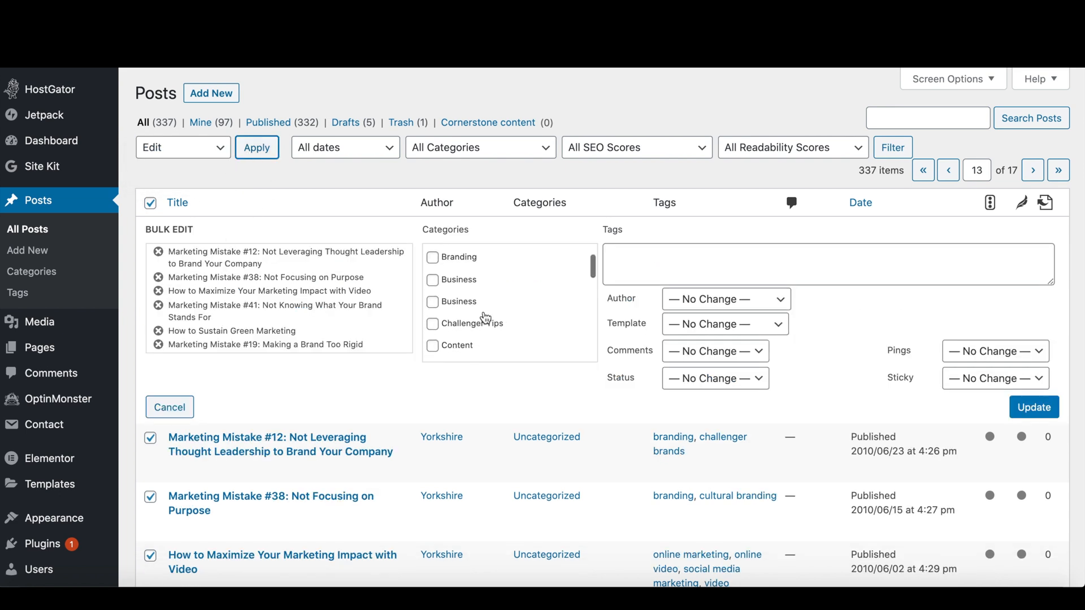
{"action": "left_click", "coordinate": [432, 324]}
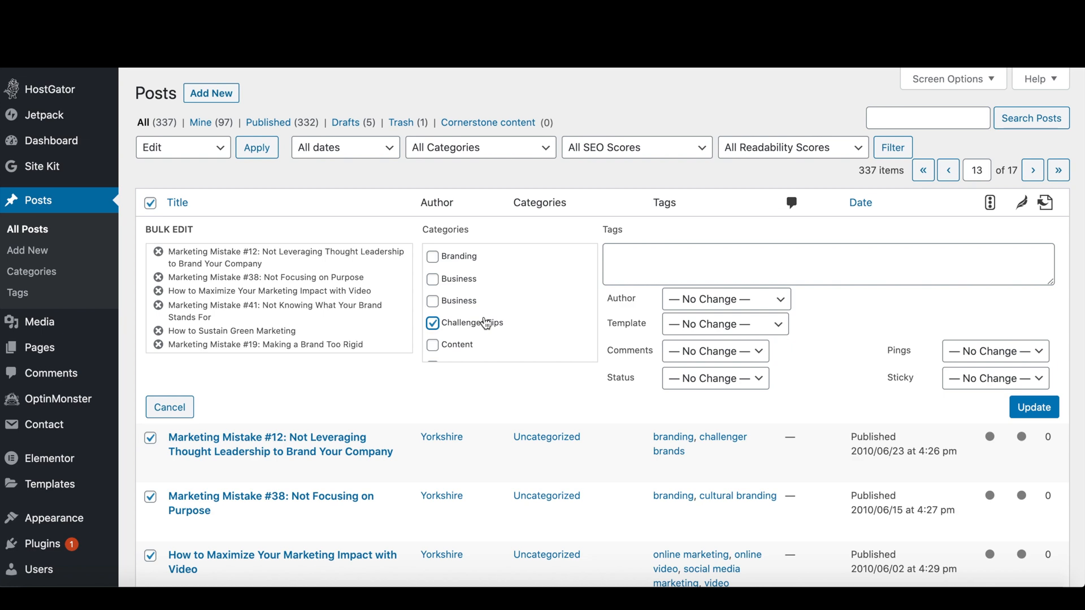